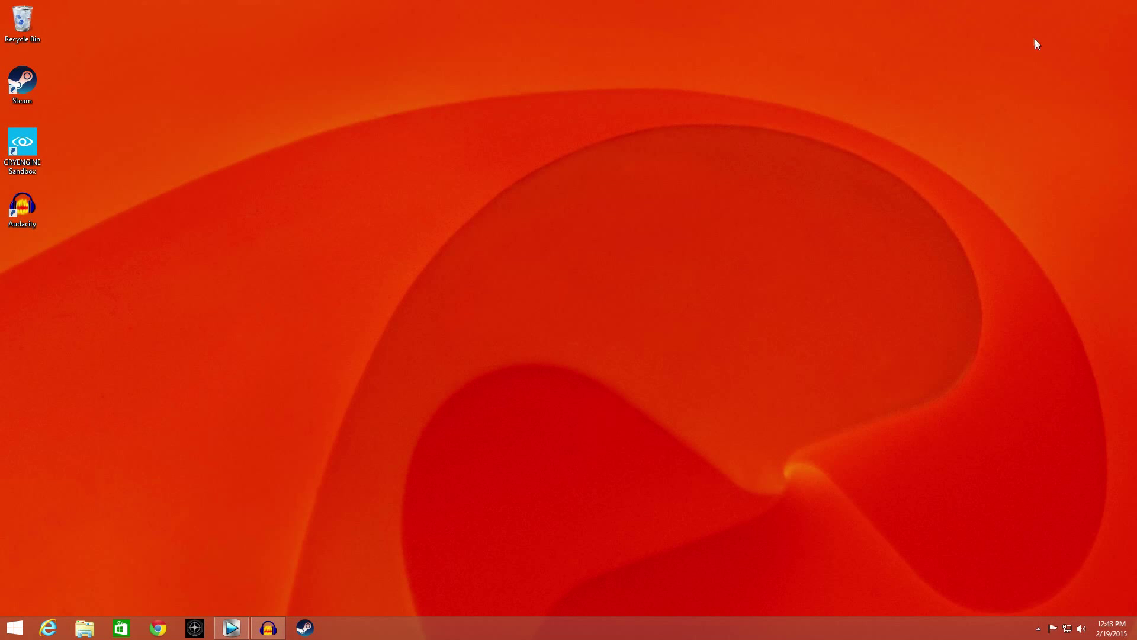
pyautogui.moveTo(550, 156)
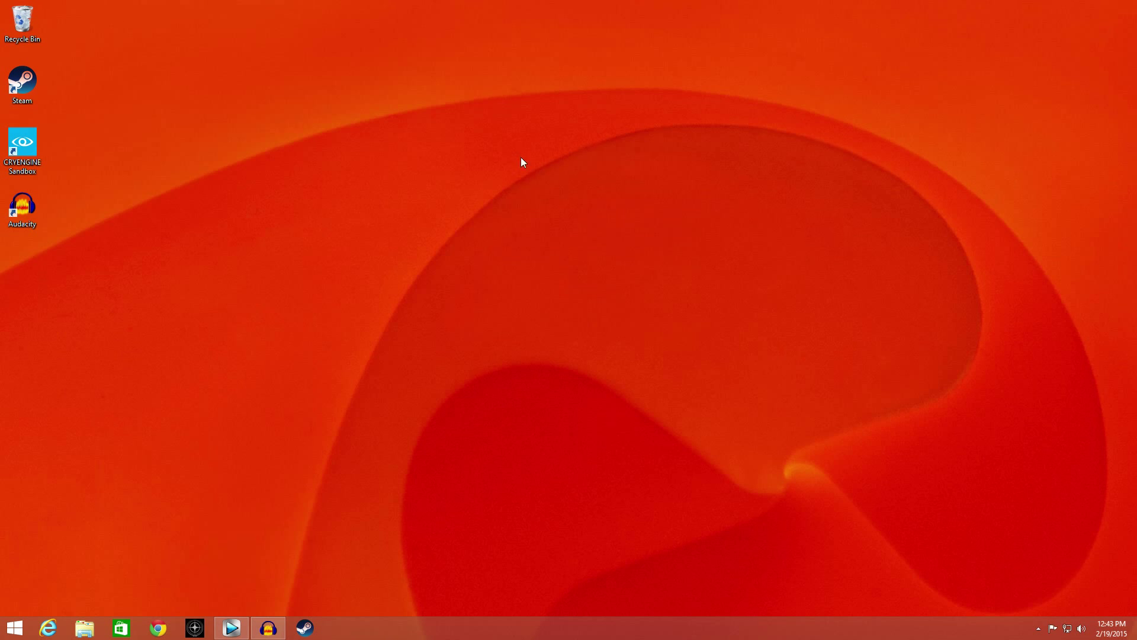
pyautogui.moveTo(370, 242)
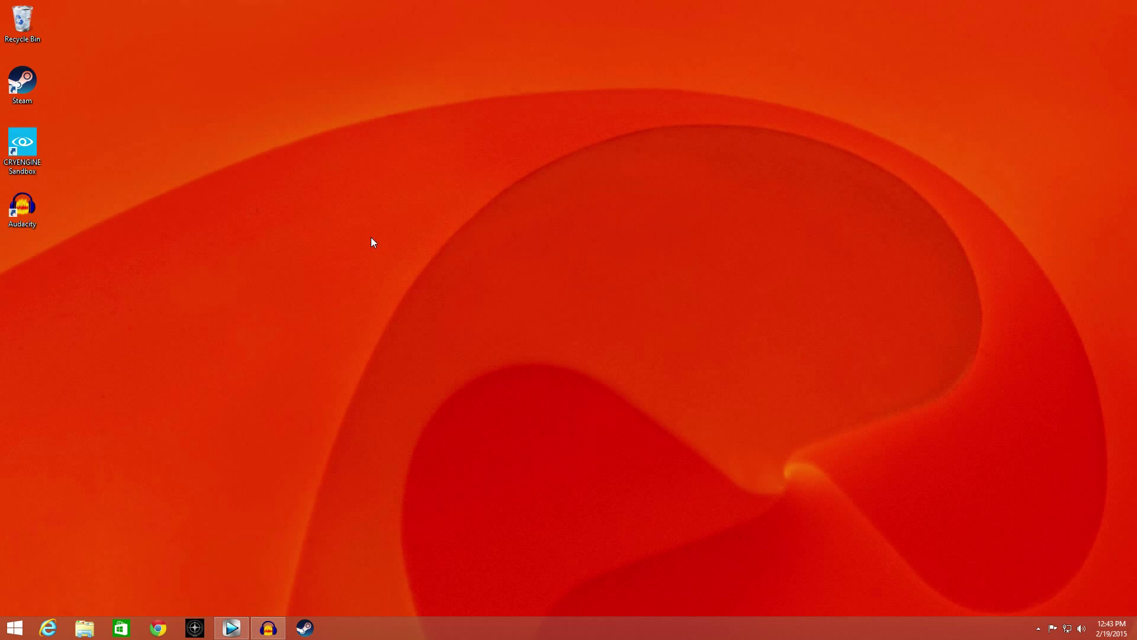
pyautogui.moveTo(233, 219)
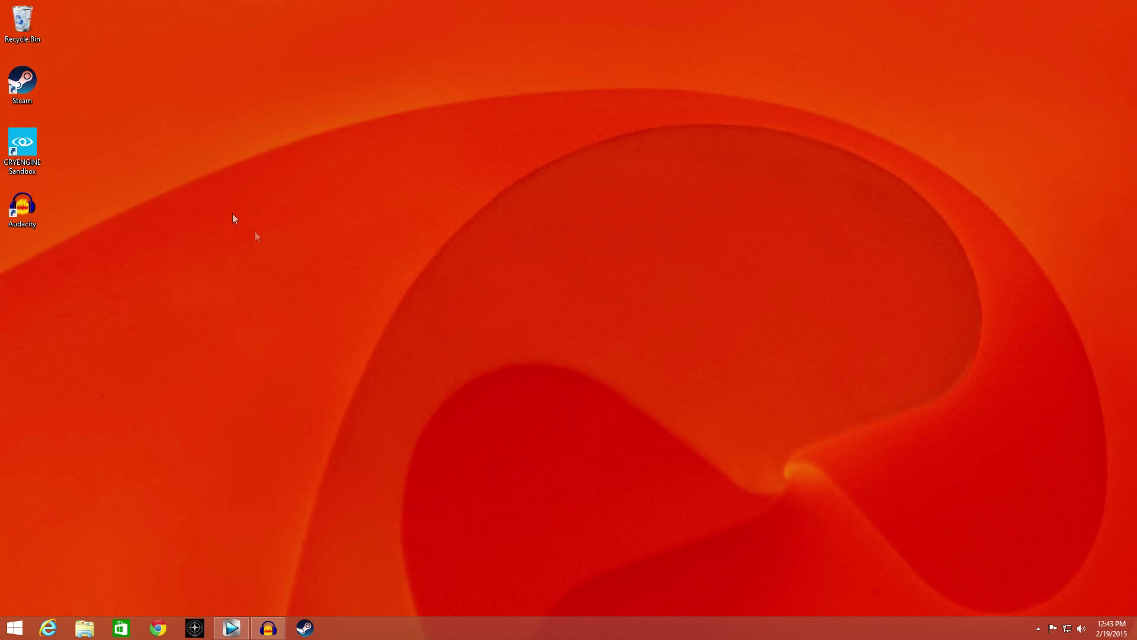
pyautogui.moveTo(658, 348)
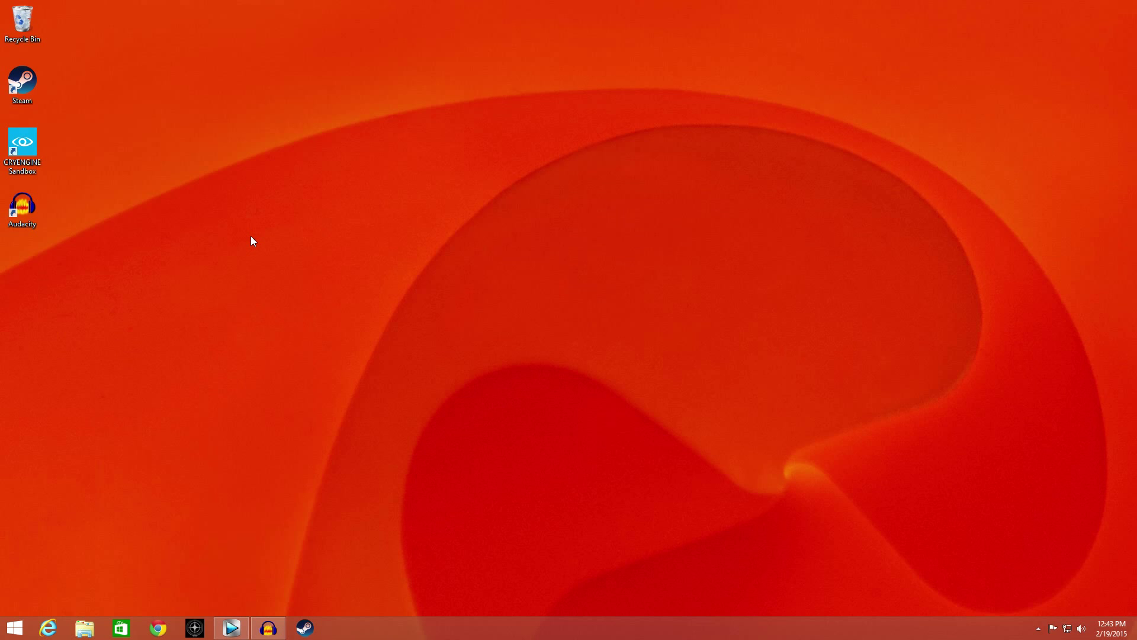
pyautogui.moveTo(220, 222)
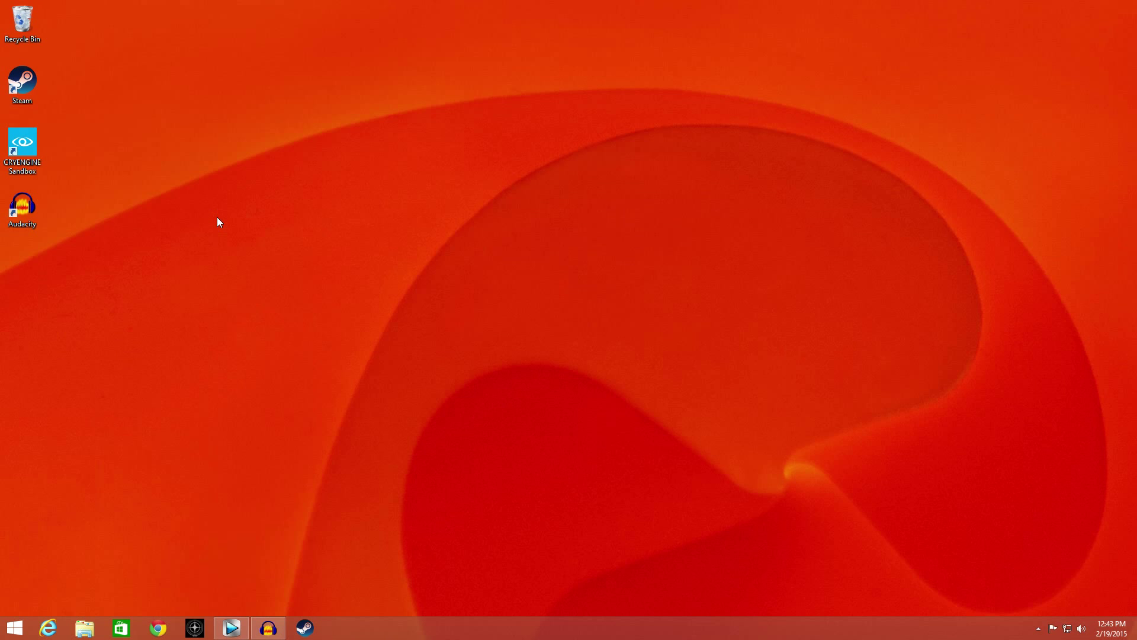
pyautogui.moveTo(181, 196)
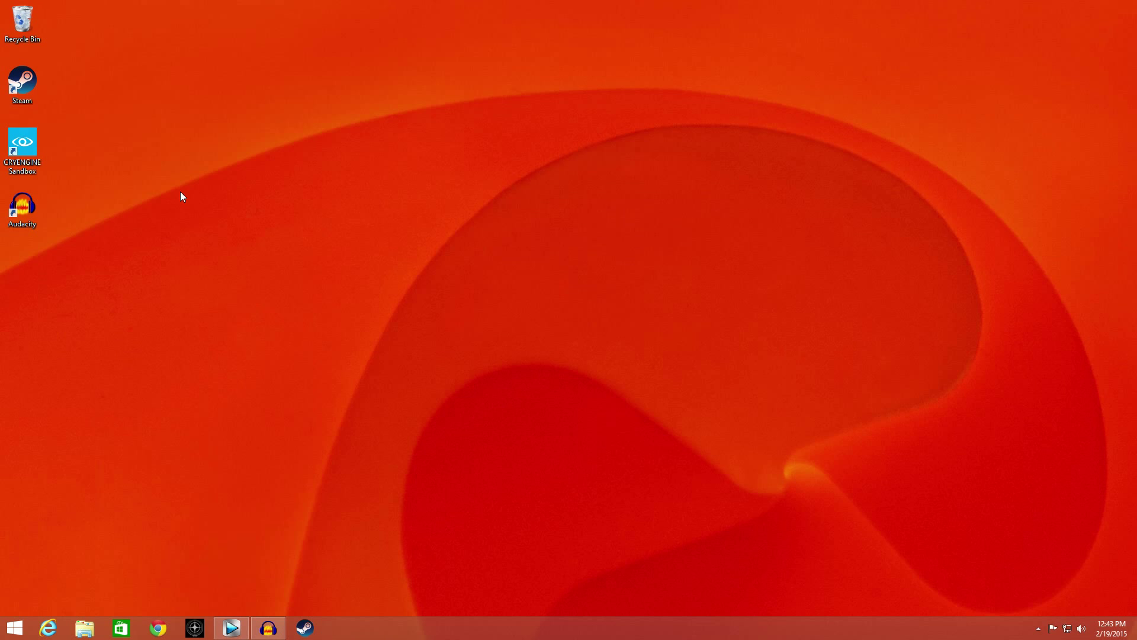
# Launch CRYENGINE Sandbox from its desktop shortcut.
pyautogui.click(21, 149)
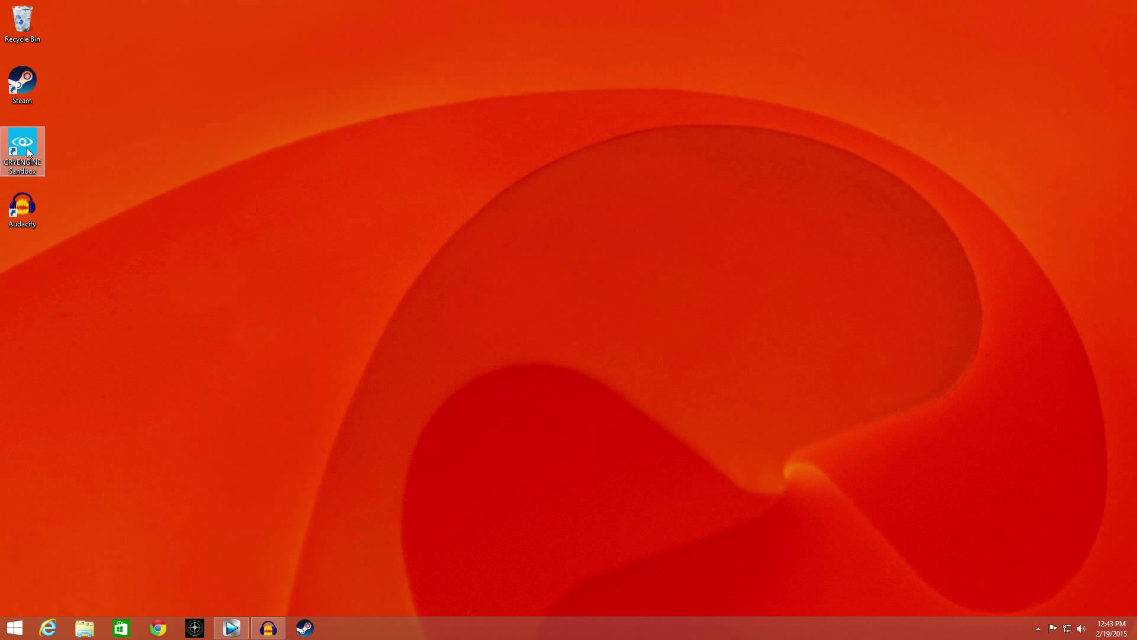
pyautogui.doubleClick(22, 149)
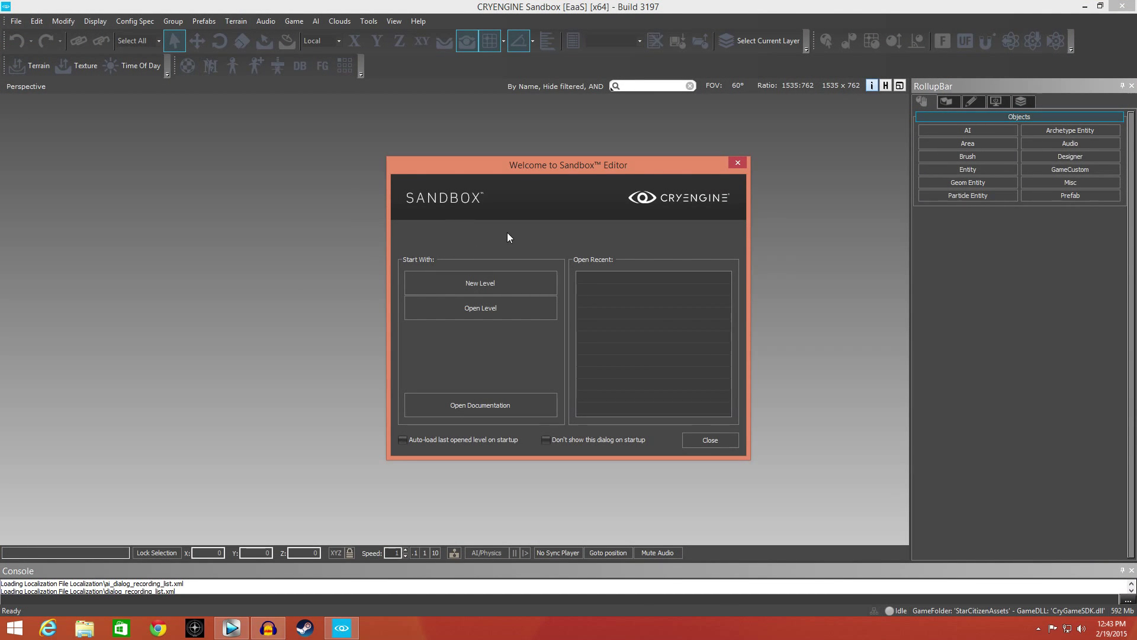
pyautogui.moveTo(513, 234)
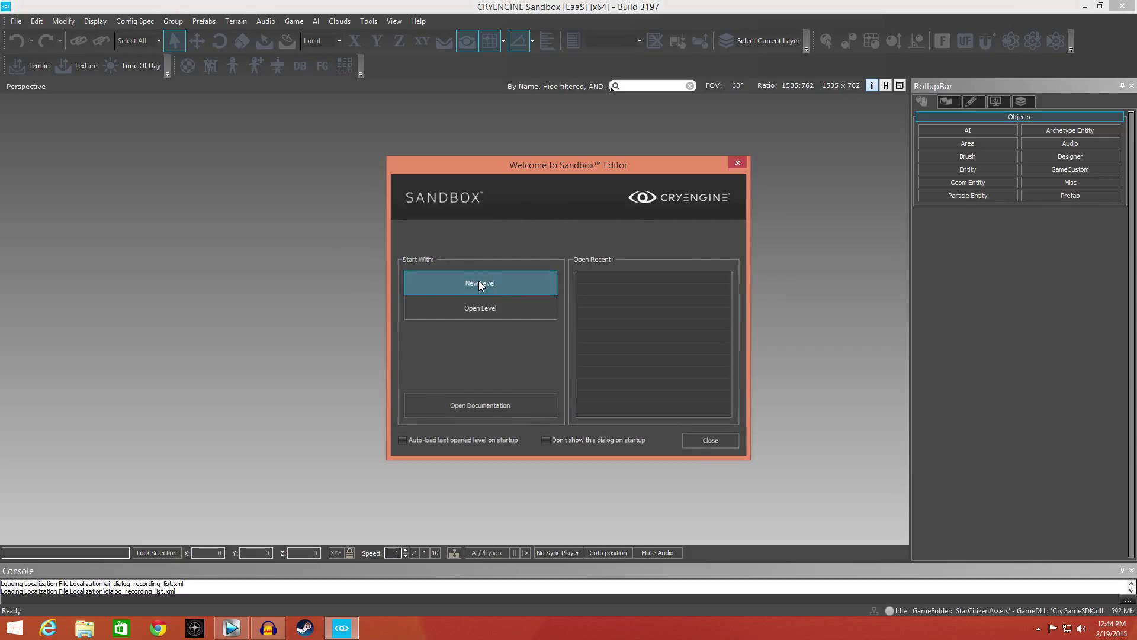
# Create a new level named 'tut' with a 256x256 heightmap resolution.
pyautogui.click(480, 283)
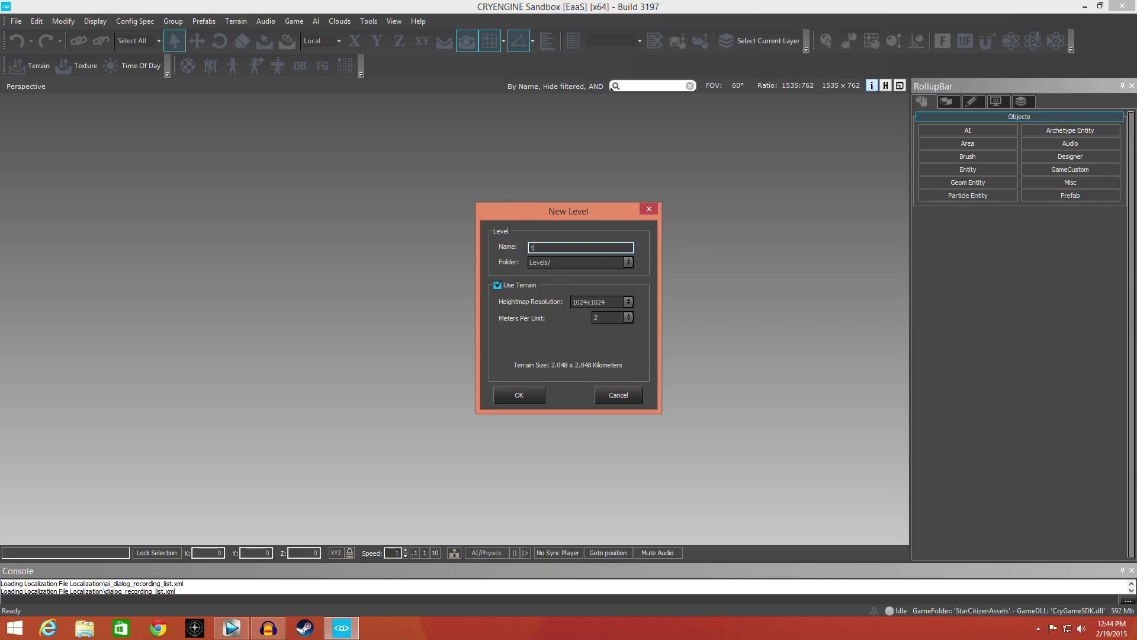
pyautogui.write('ut')
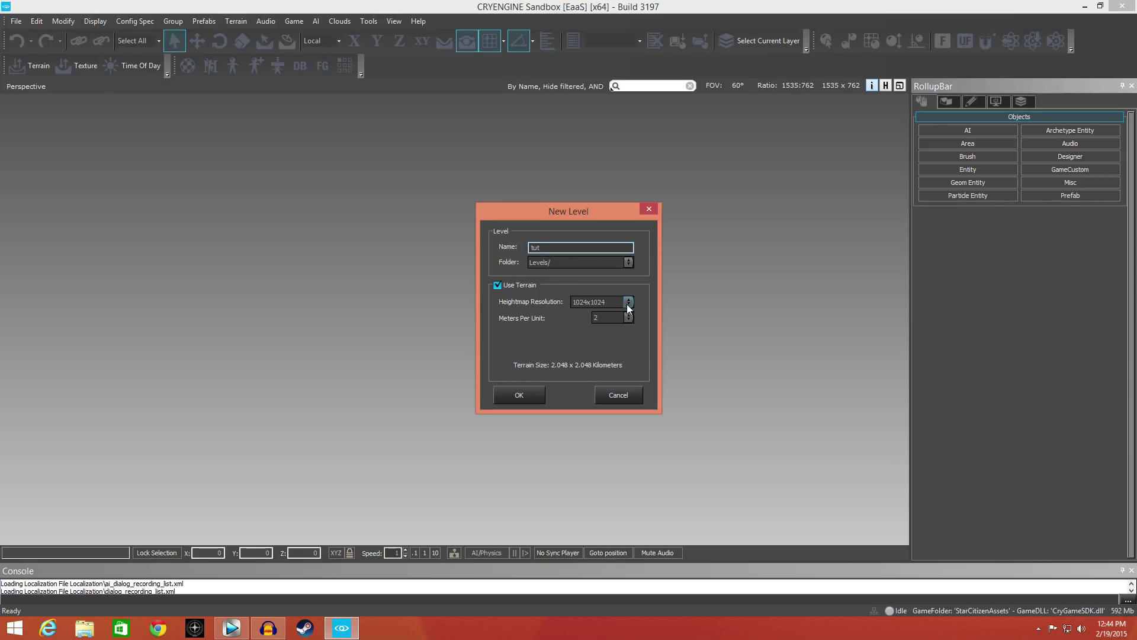
pyautogui.click(627, 302)
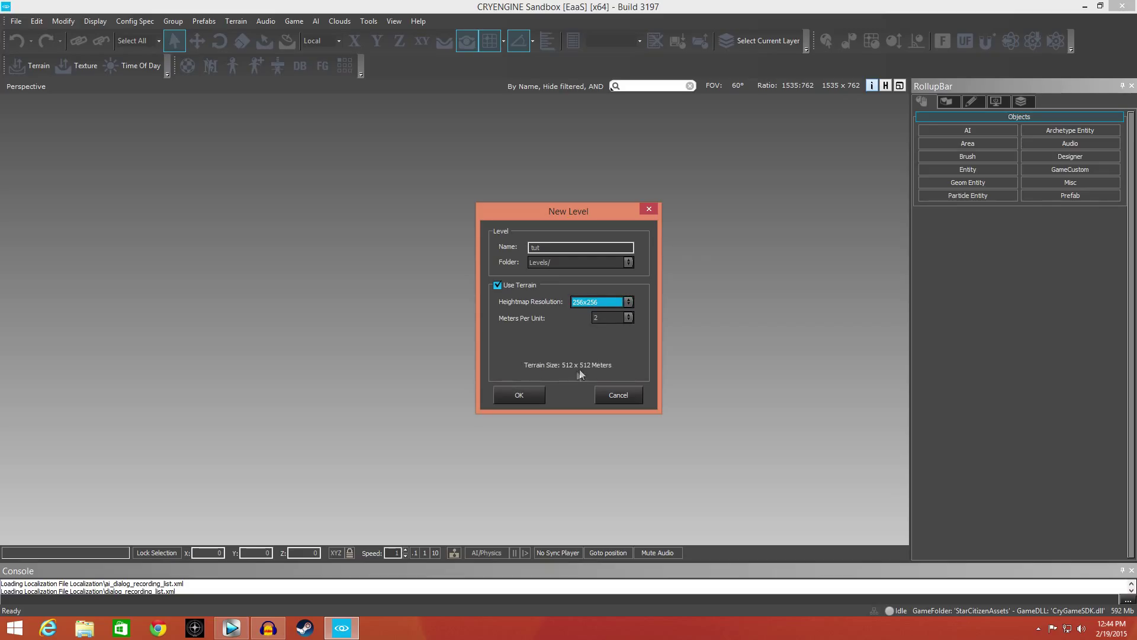
pyautogui.moveTo(586, 338)
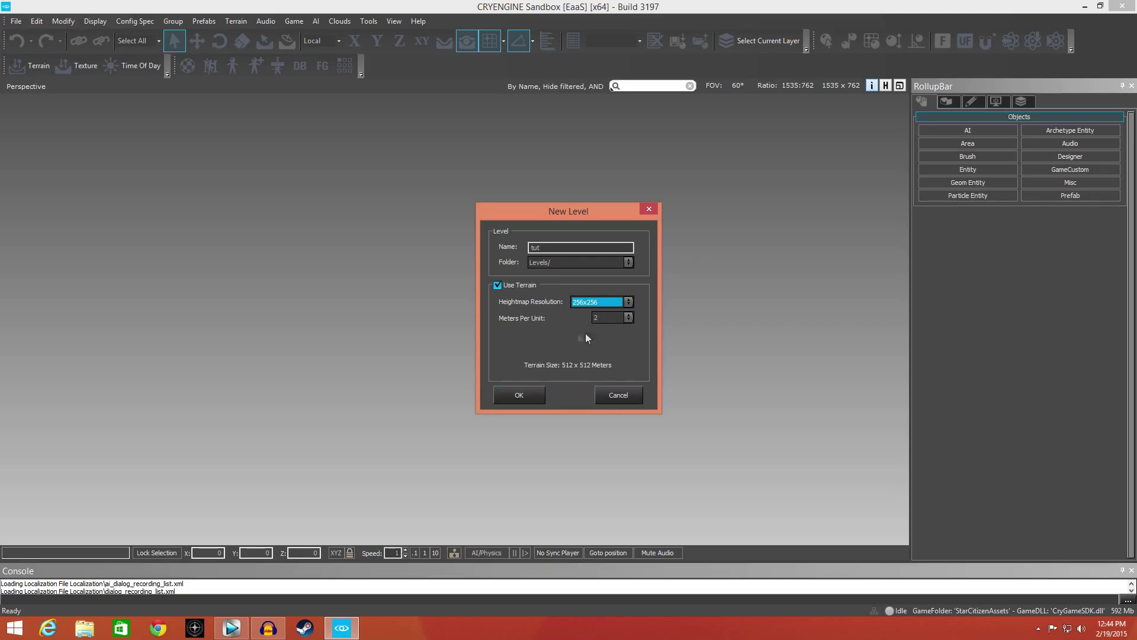
pyautogui.click(518, 394)
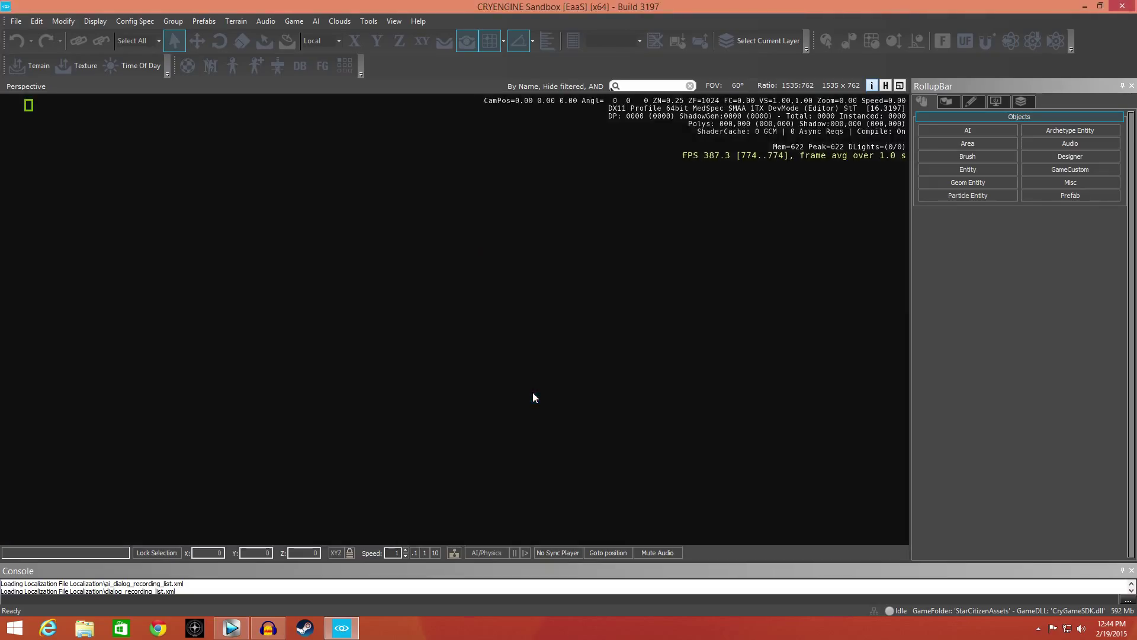
pyautogui.moveTo(478, 313)
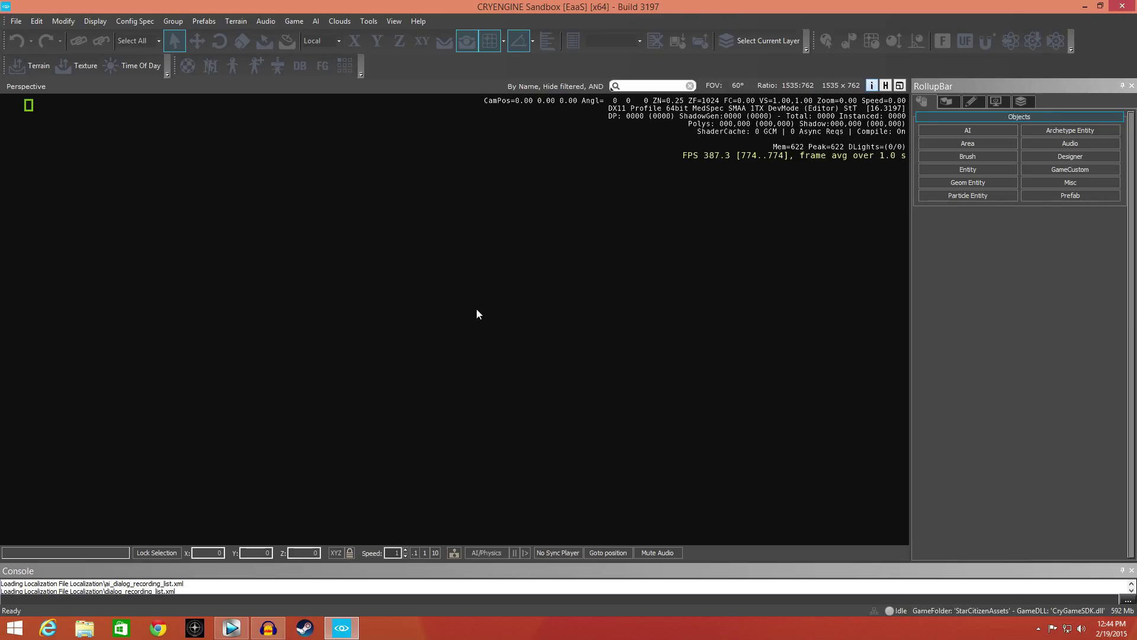
pyautogui.moveTo(442, 278)
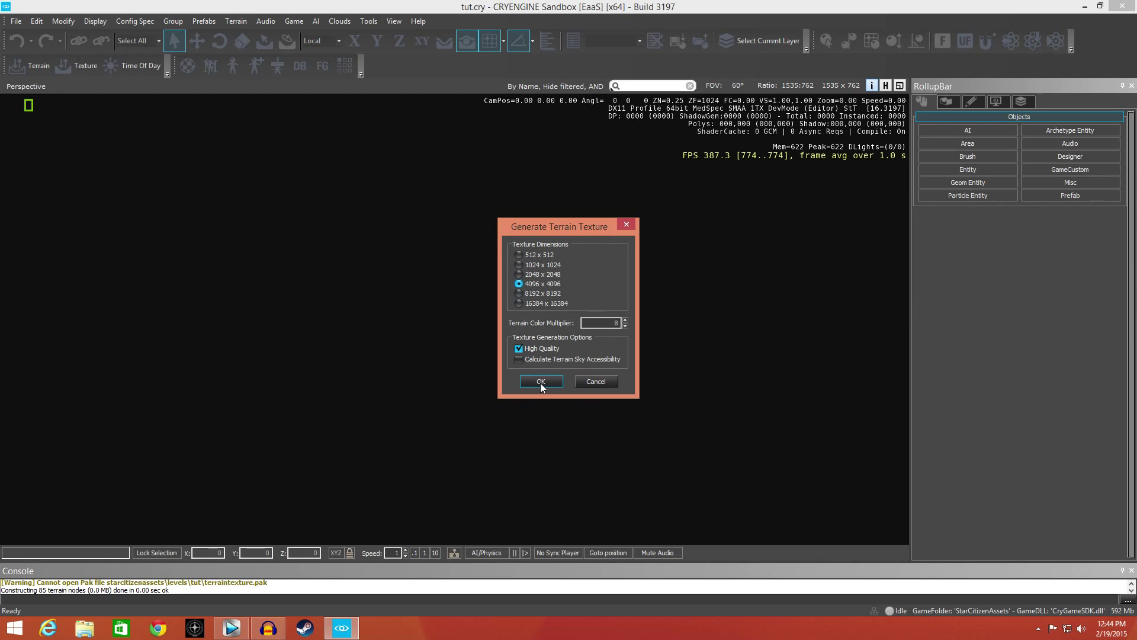
# Generate the terrain texture at 4096 x 4096 in high quality.
pyautogui.click(540, 381)
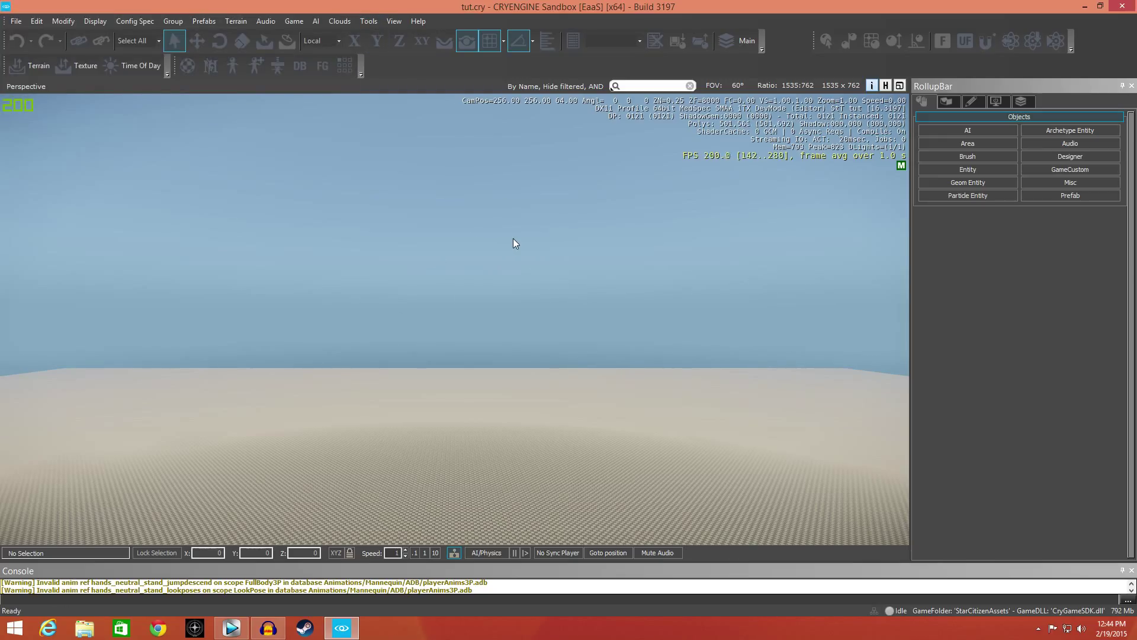
pyautogui.moveTo(509, 210)
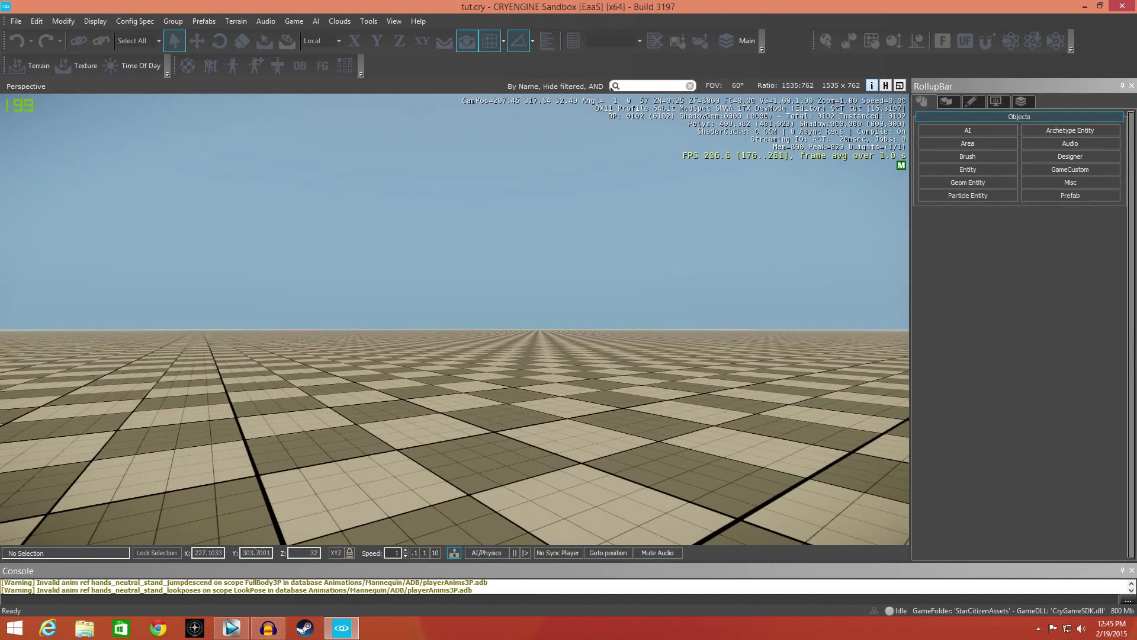
# Lower the viewport camera movement speed preset to 0.1.
pyautogui.click(435, 553)
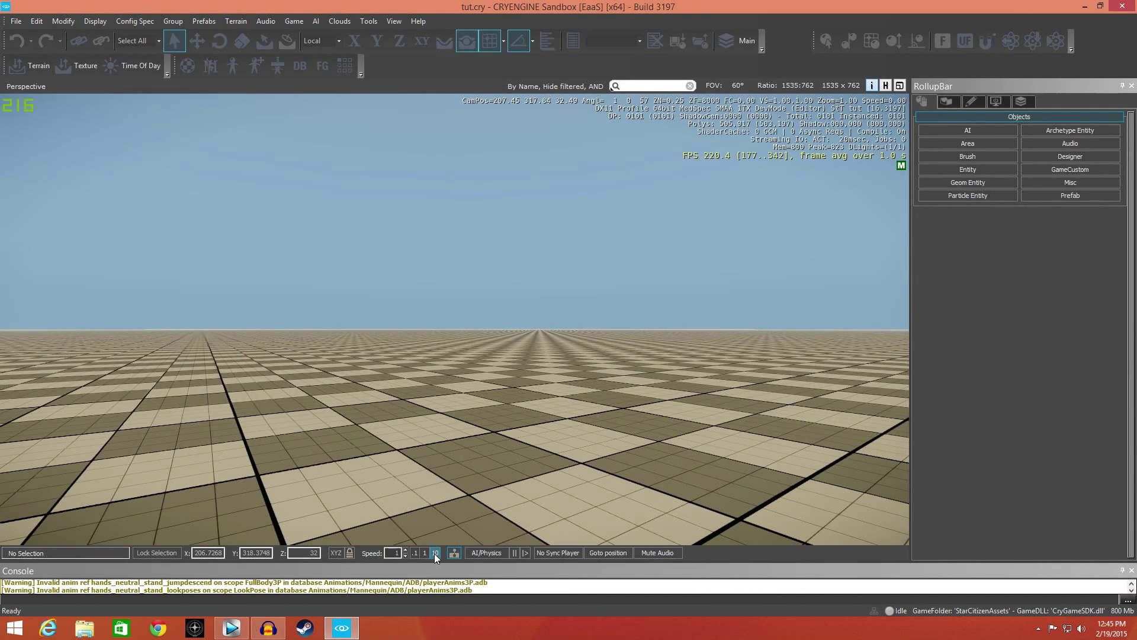
pyautogui.click(435, 553)
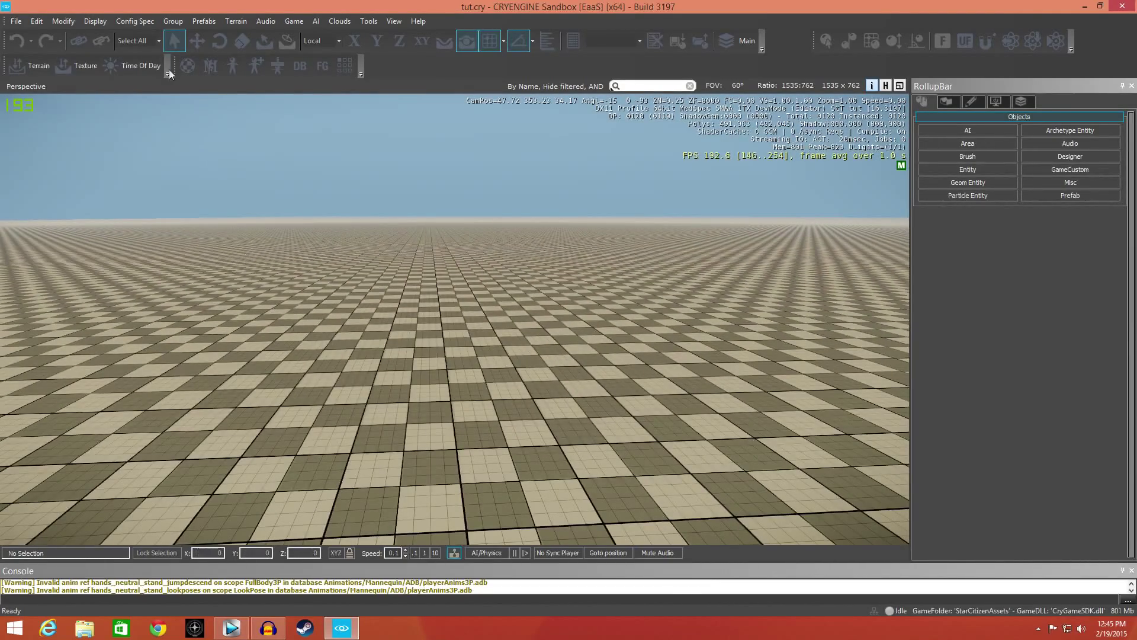
pyautogui.moveTo(174, 40)
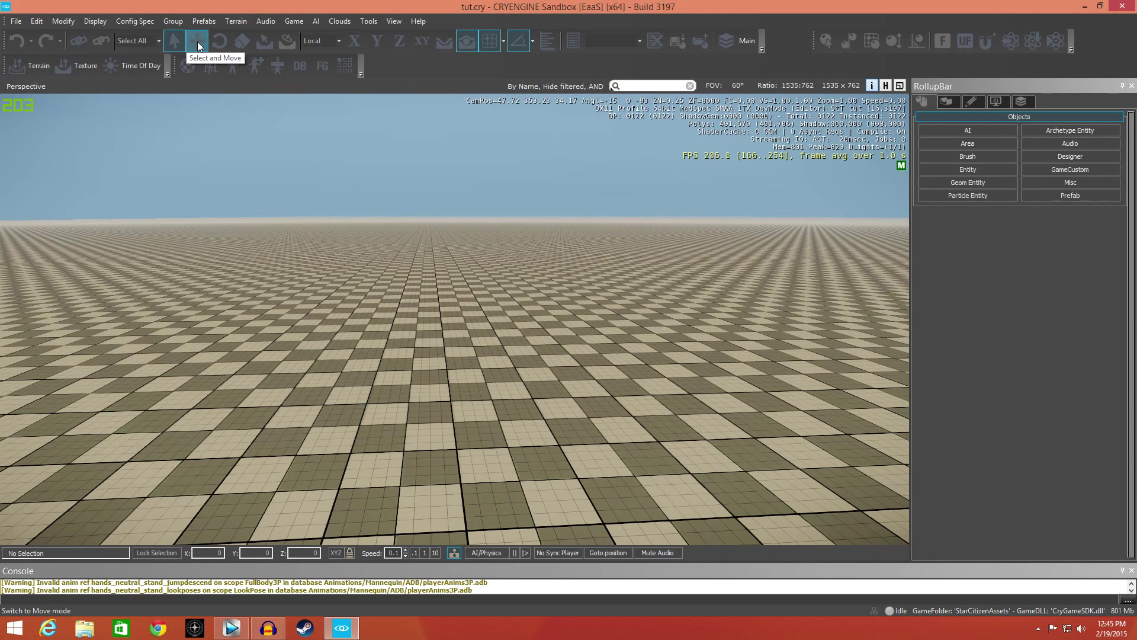
# Try the Move and Scale transform tools on the main toolbar.
pyautogui.click(196, 40)
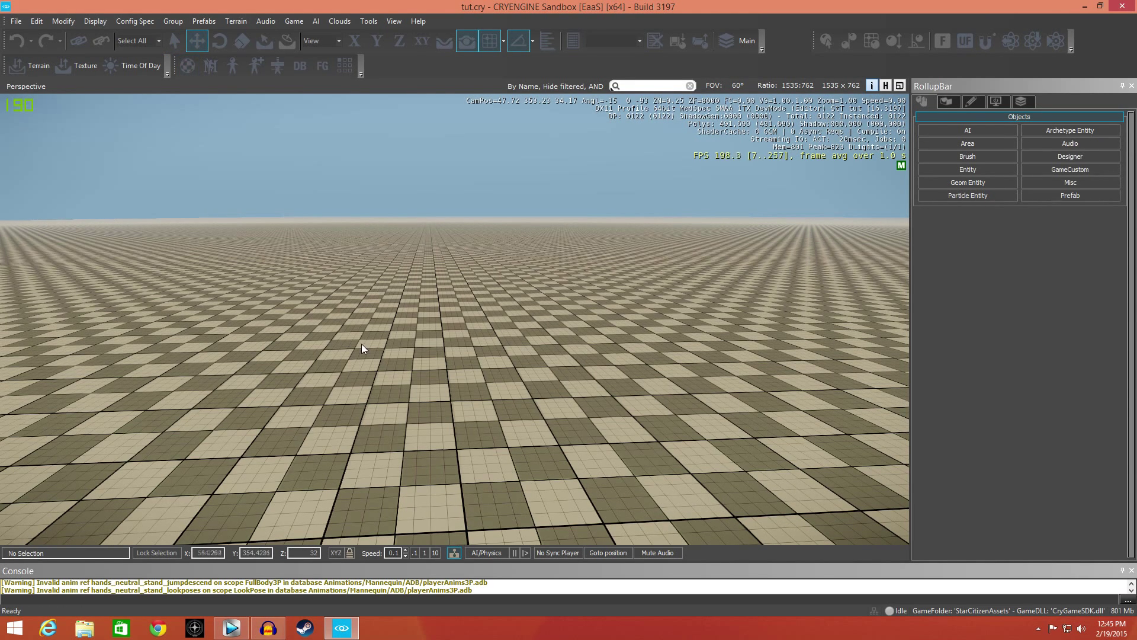
pyautogui.click(195, 41)
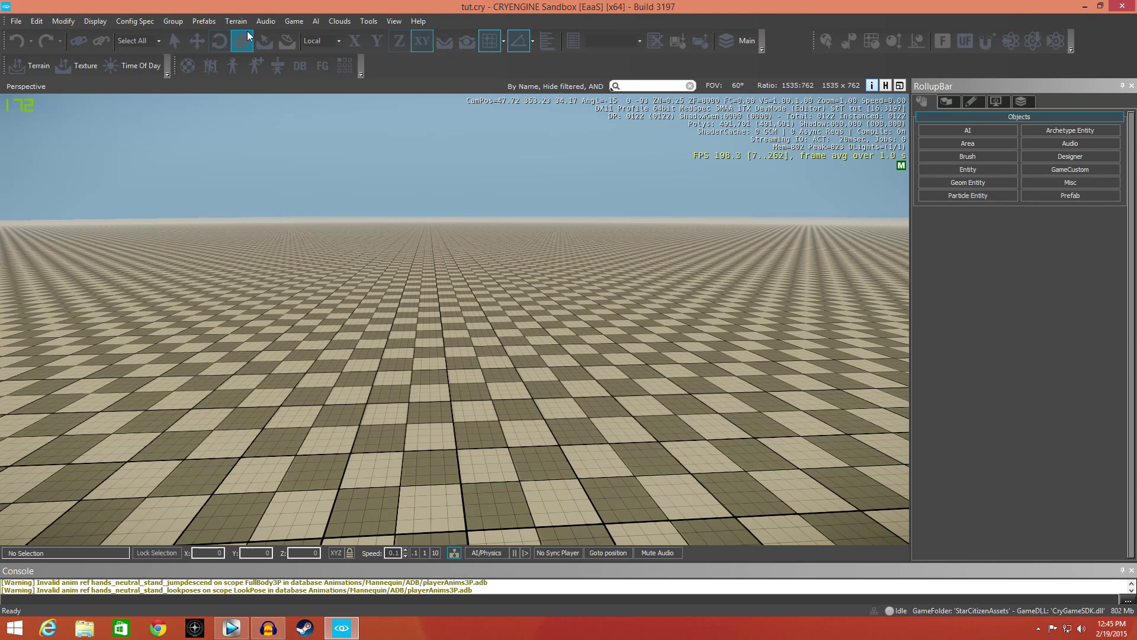
pyautogui.click(355, 40)
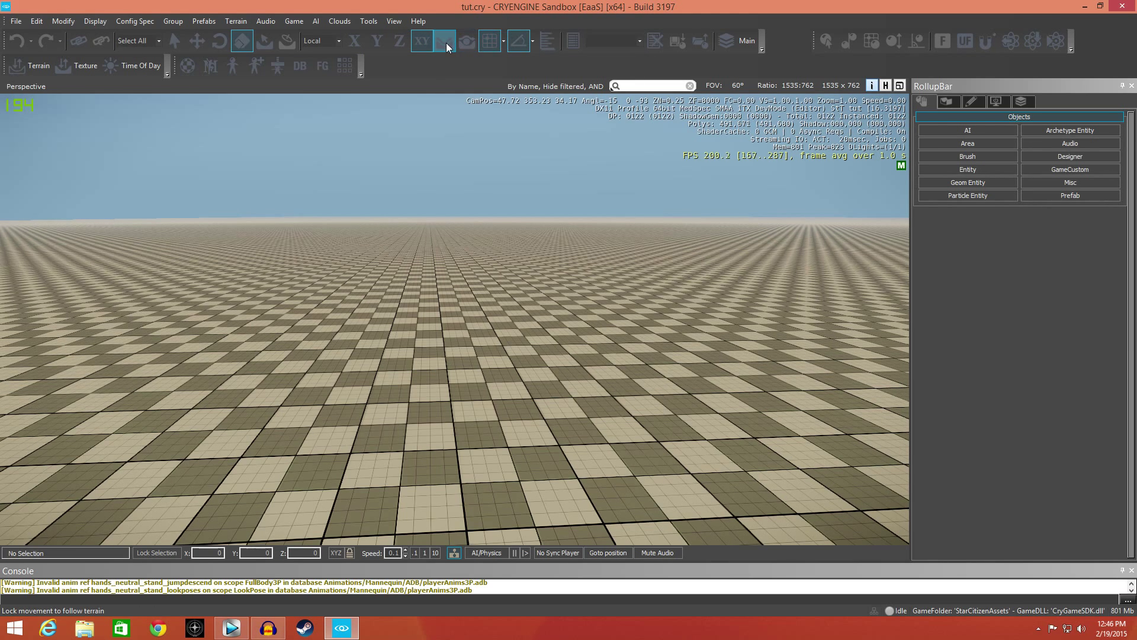
pyautogui.moveTo(444, 40)
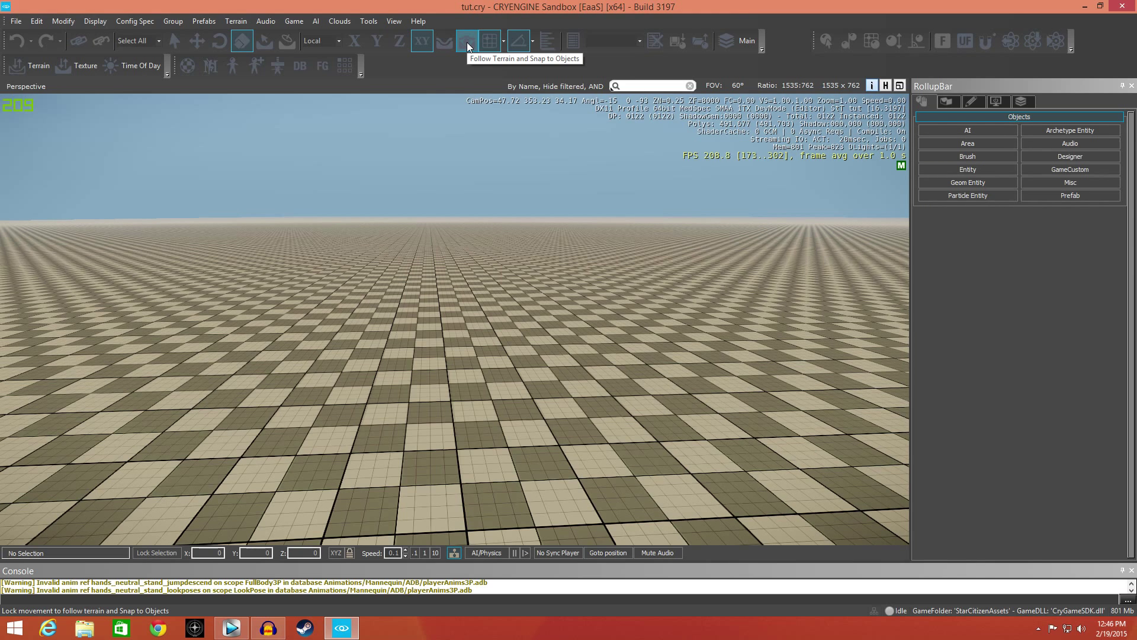
pyautogui.moveTo(490, 41)
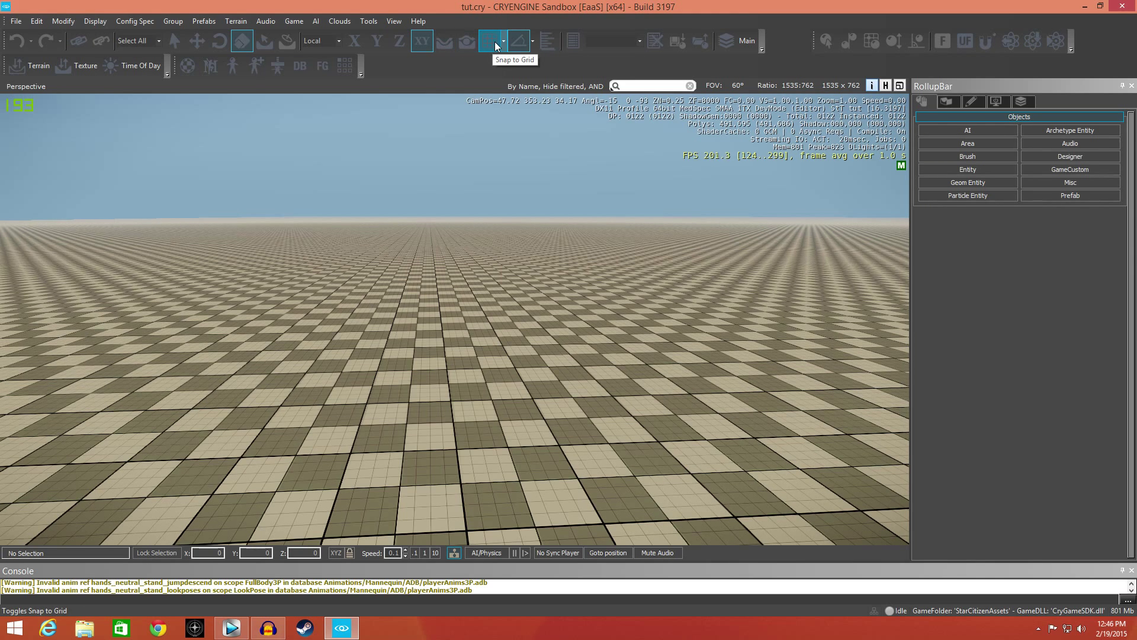
# Toggle Snap to Grid and Snap Angle for placed objects.
pyautogui.click(489, 41)
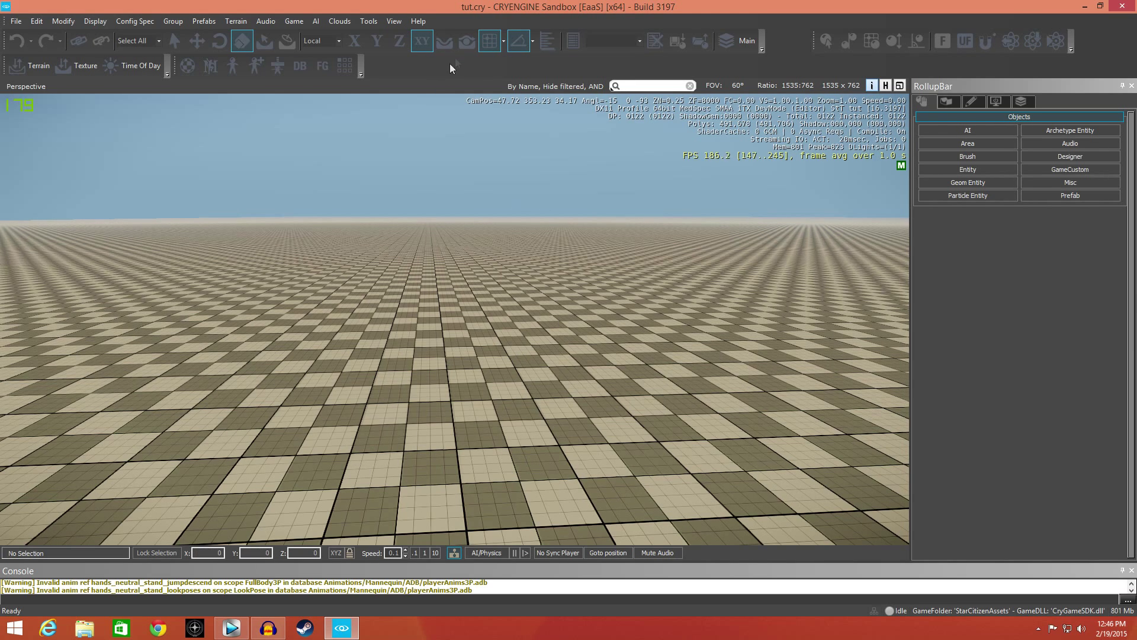
pyautogui.click(518, 40)
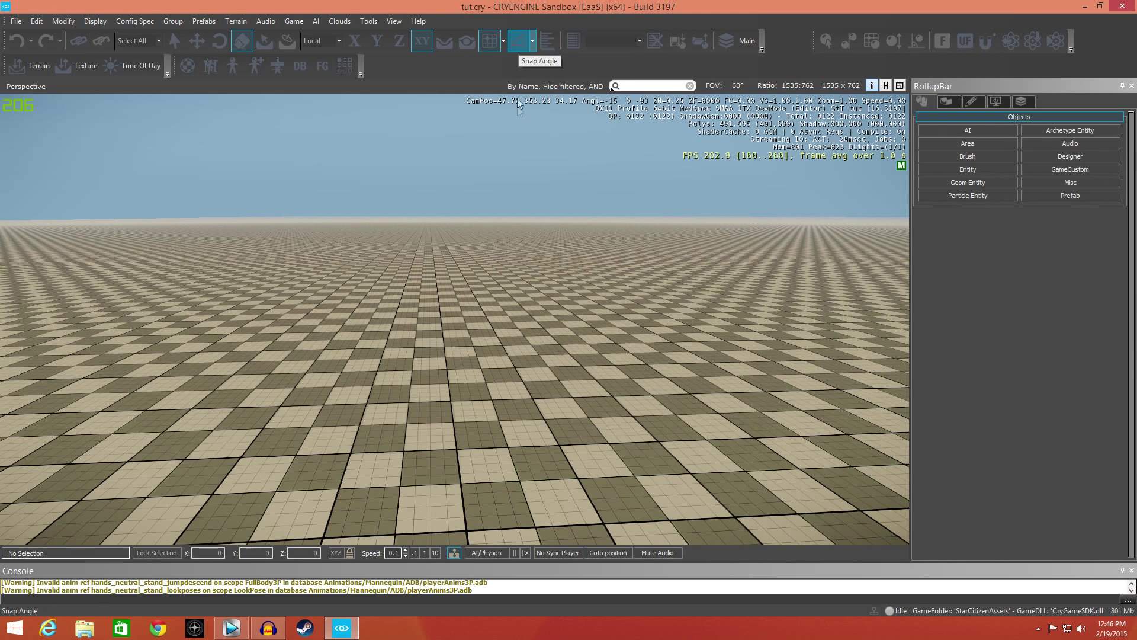
pyautogui.click(516, 41)
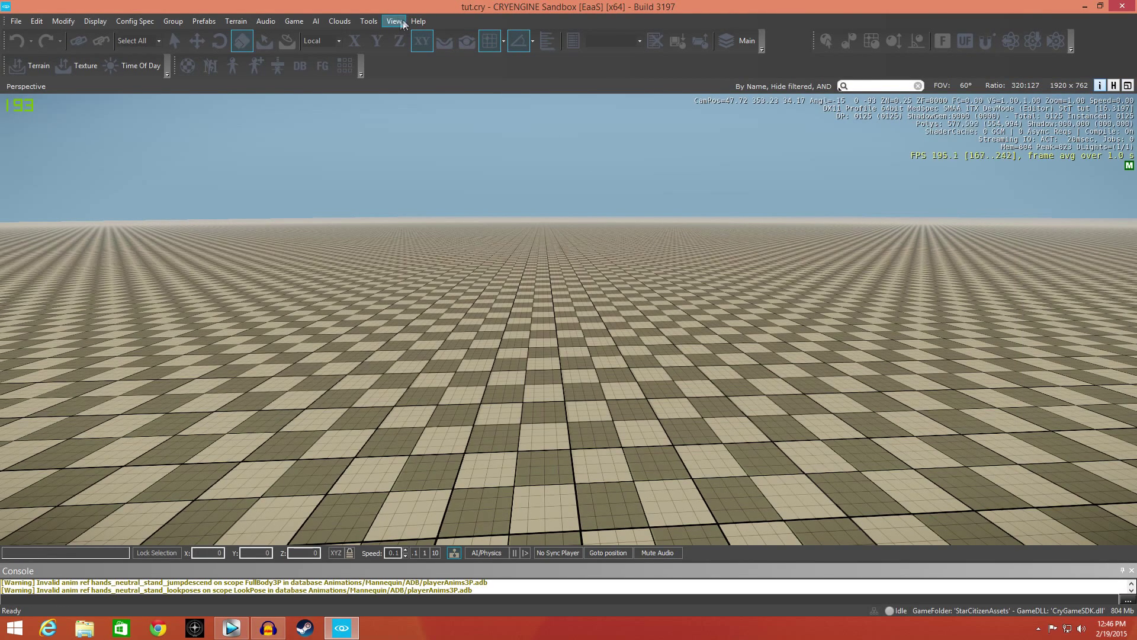
# Show the Rollup Bar again from the View menu.
pyautogui.click(393, 20)
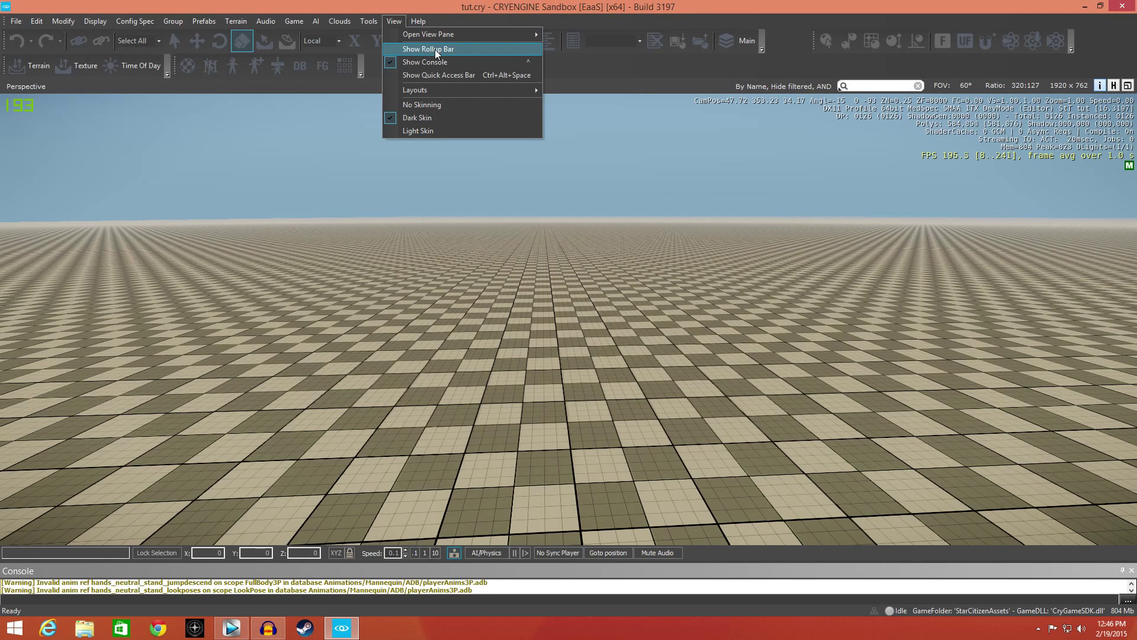
pyautogui.click(428, 49)
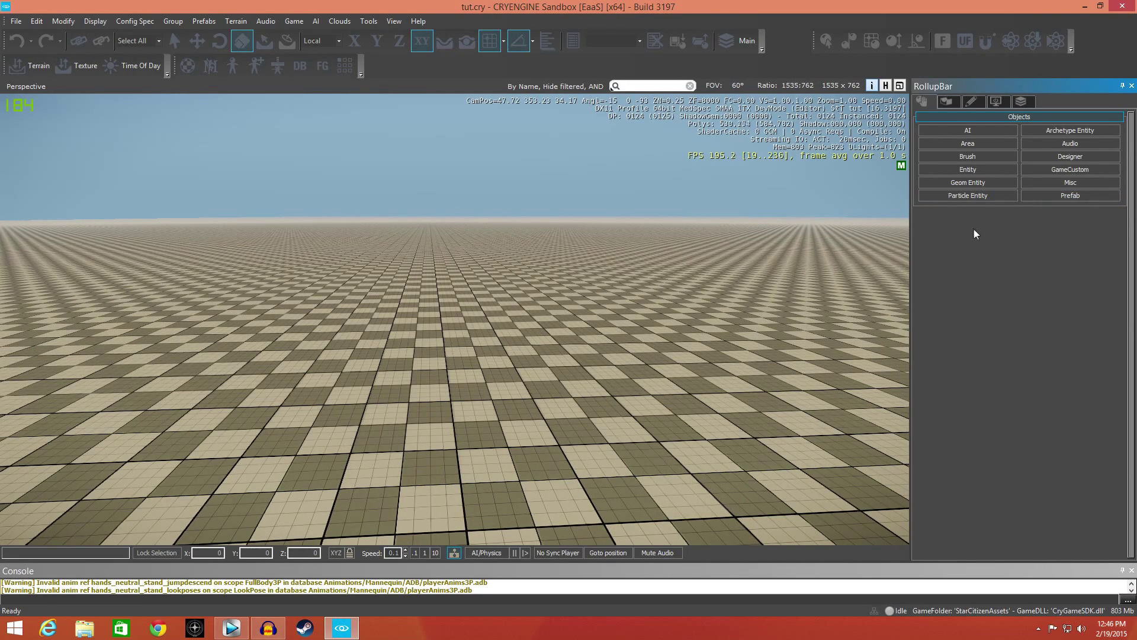
pyautogui.click(968, 156)
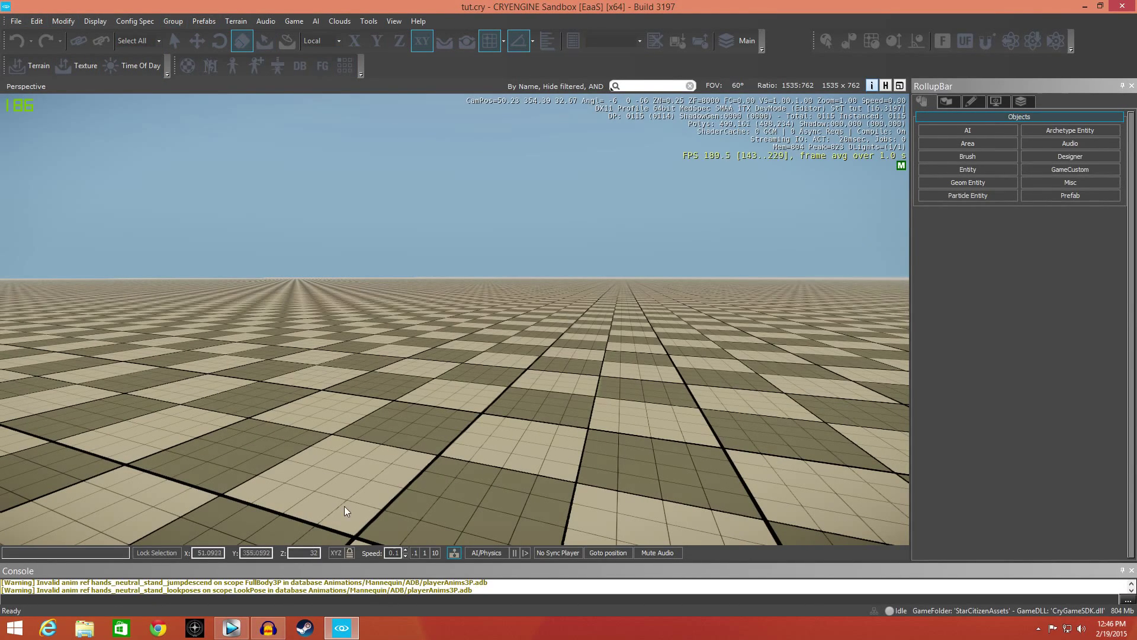
# Place a bar_corner_a brush from the uee > bar folder onto the terrain.
pyautogui.click(968, 156)
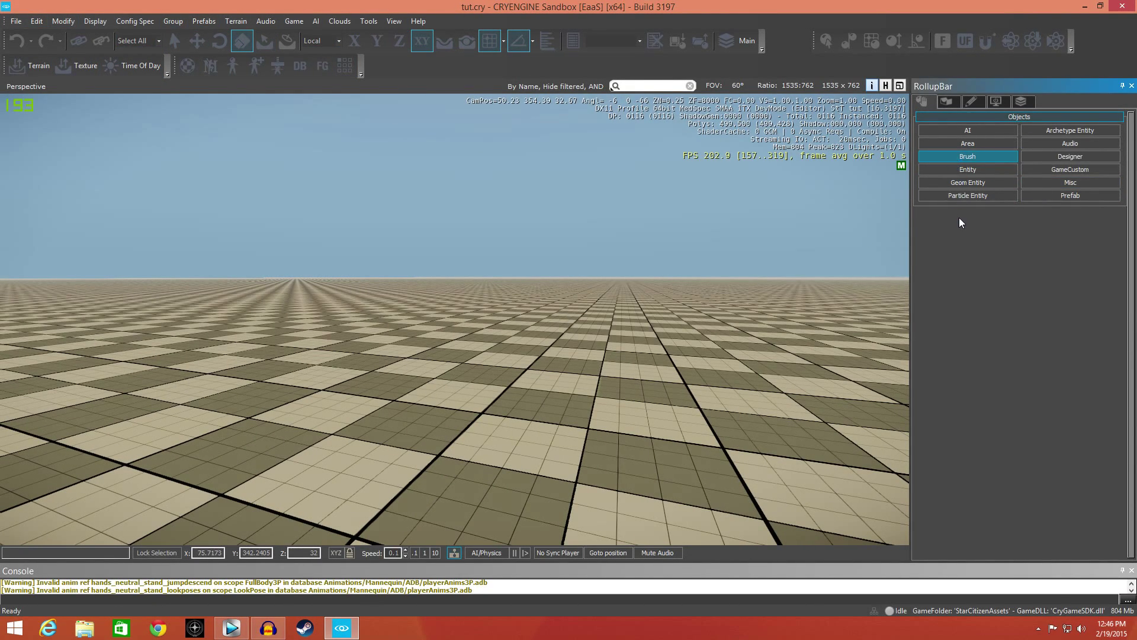
pyautogui.click(967, 156)
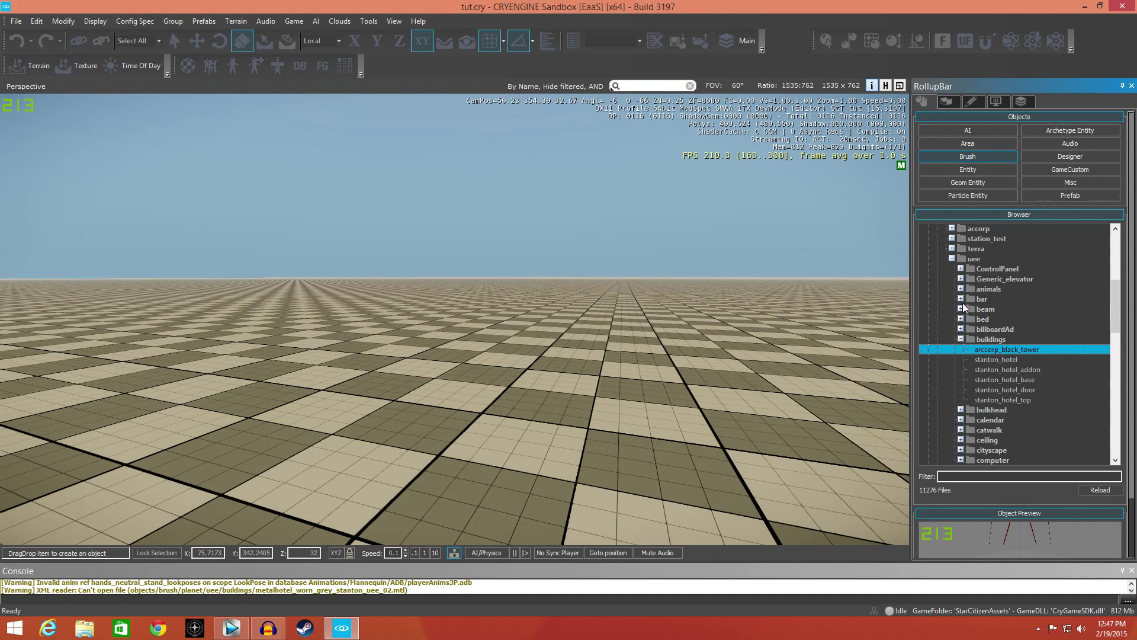
pyautogui.click(967, 298)
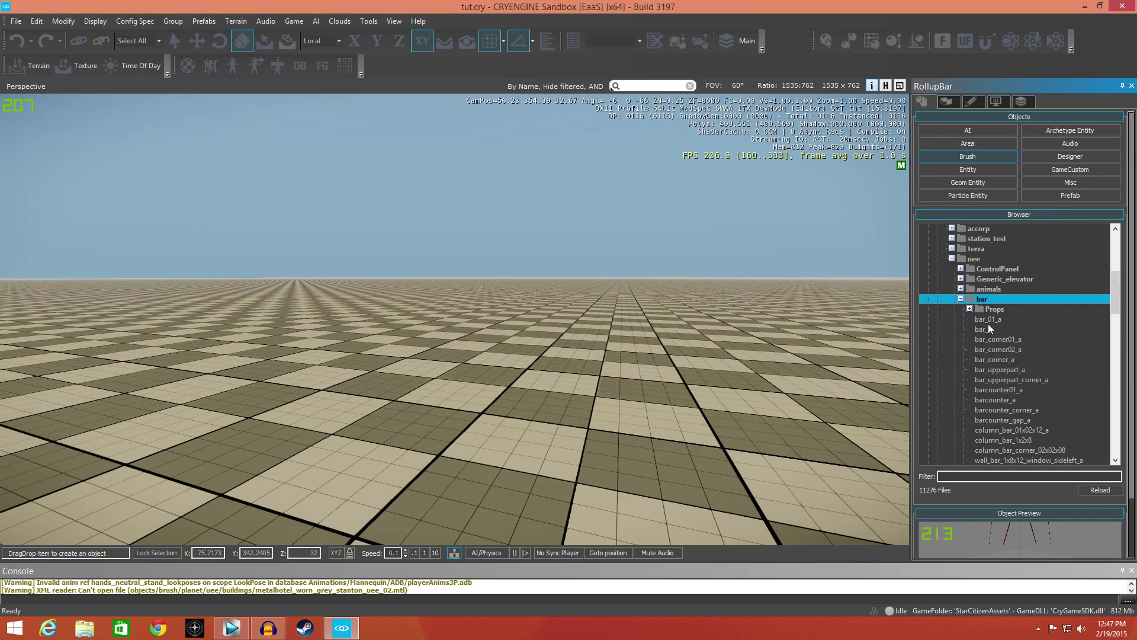
pyautogui.click(996, 359)
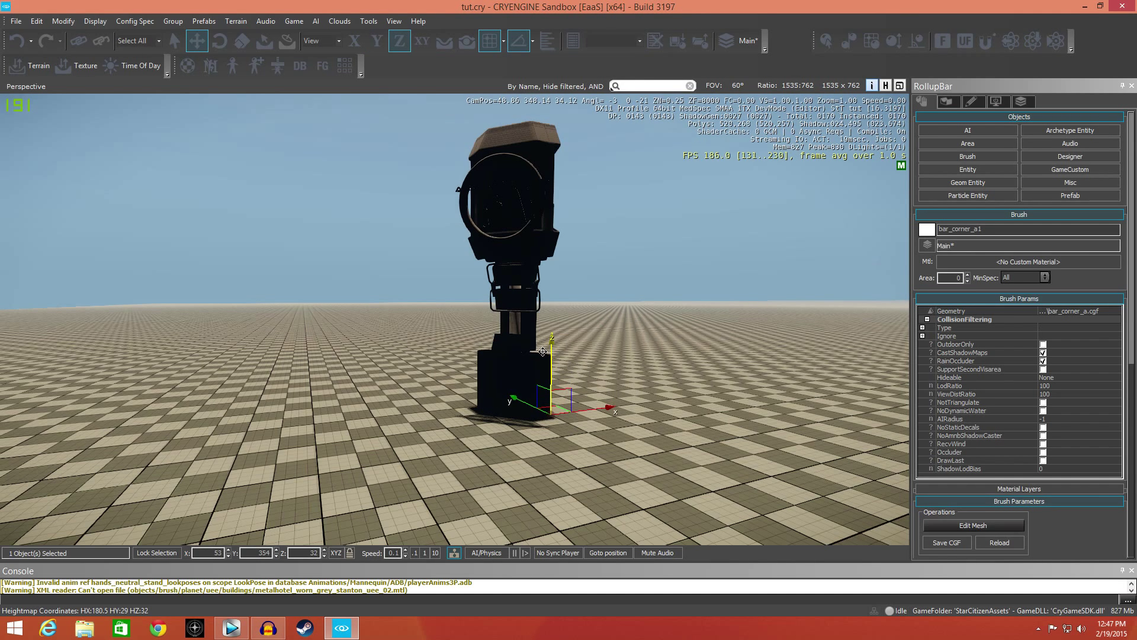
# Rotate the bar corner brush over and scale it to 1.2.
pyautogui.click(468, 41)
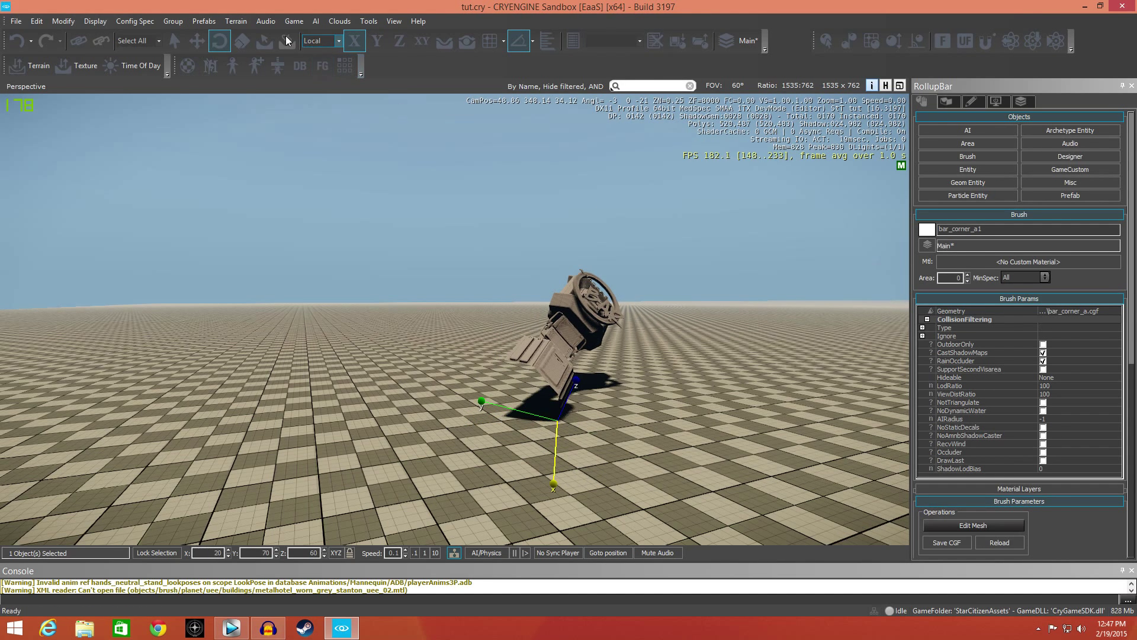
pyautogui.click(400, 40)
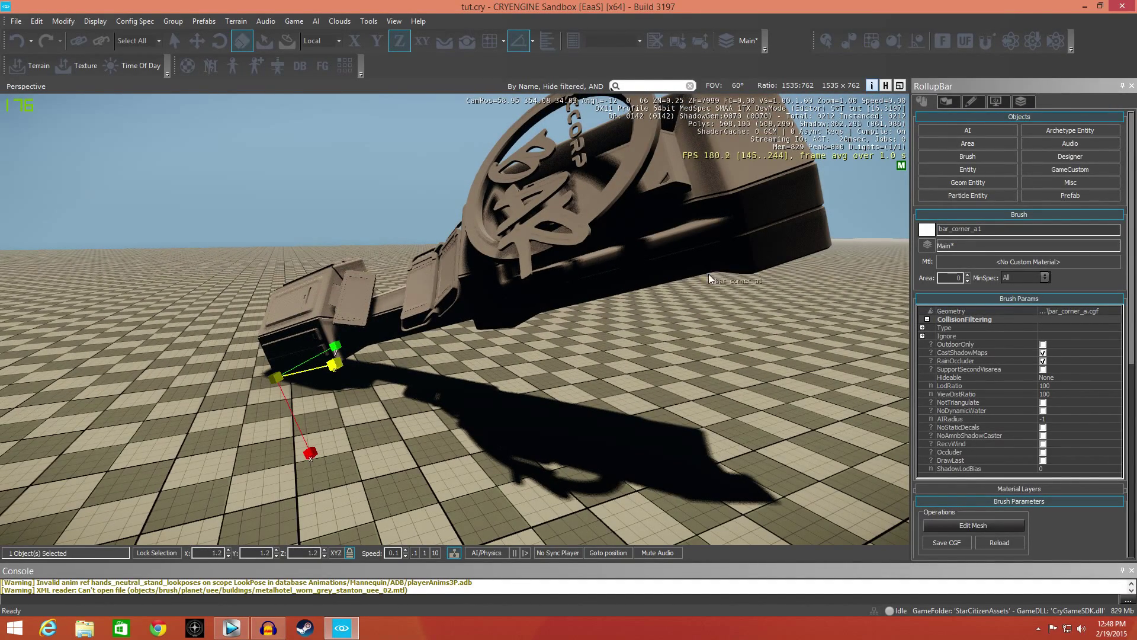
pyautogui.moveTo(392, 492)
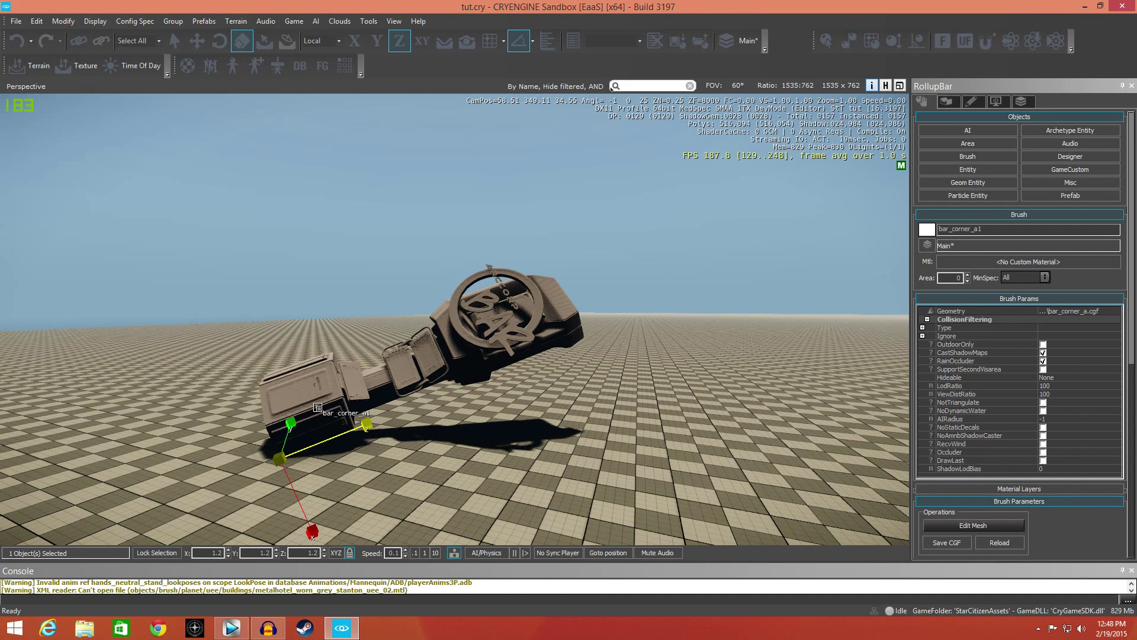
# Delete the bar_corner_a1 brush and confirm in the Delete Objects dialog.
pyautogui.press('Delete')
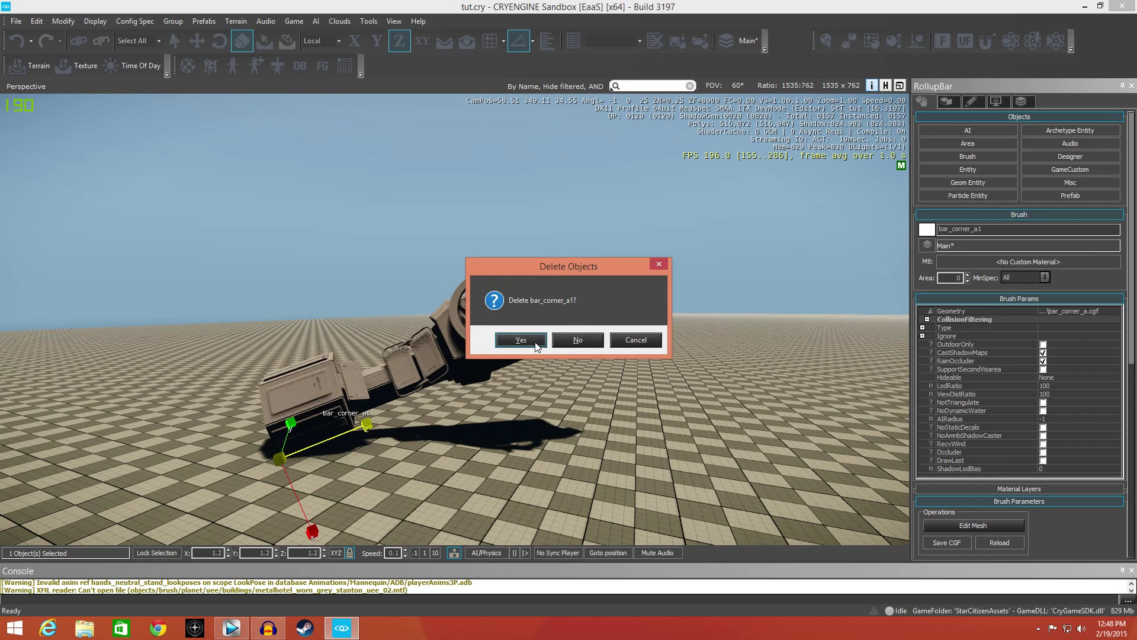
pyautogui.click(520, 340)
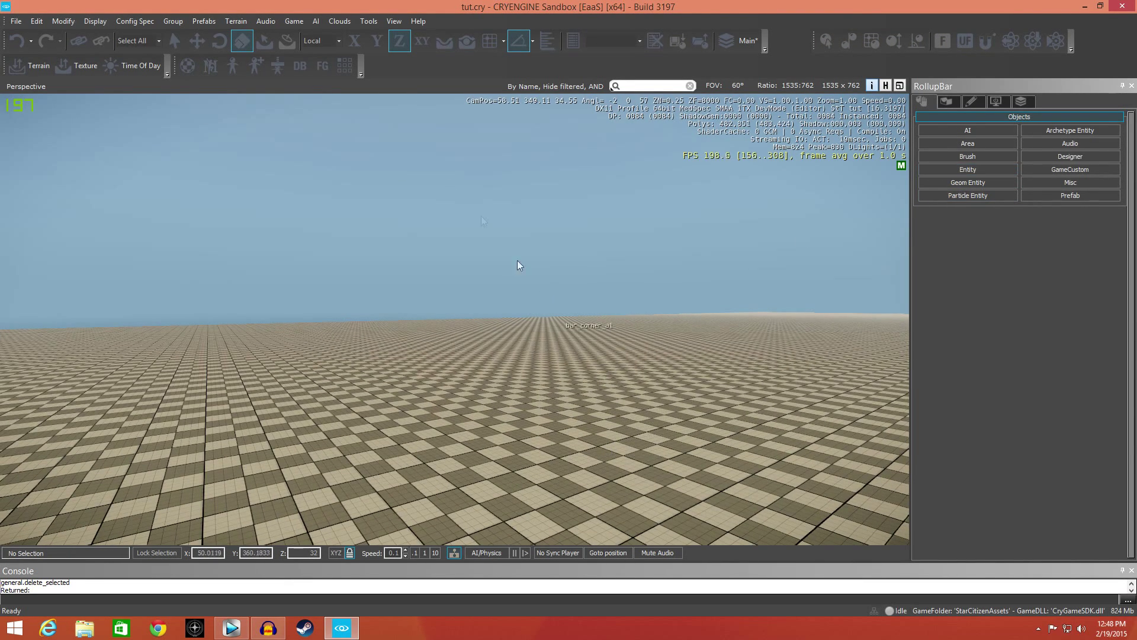
pyautogui.moveTo(458, 428)
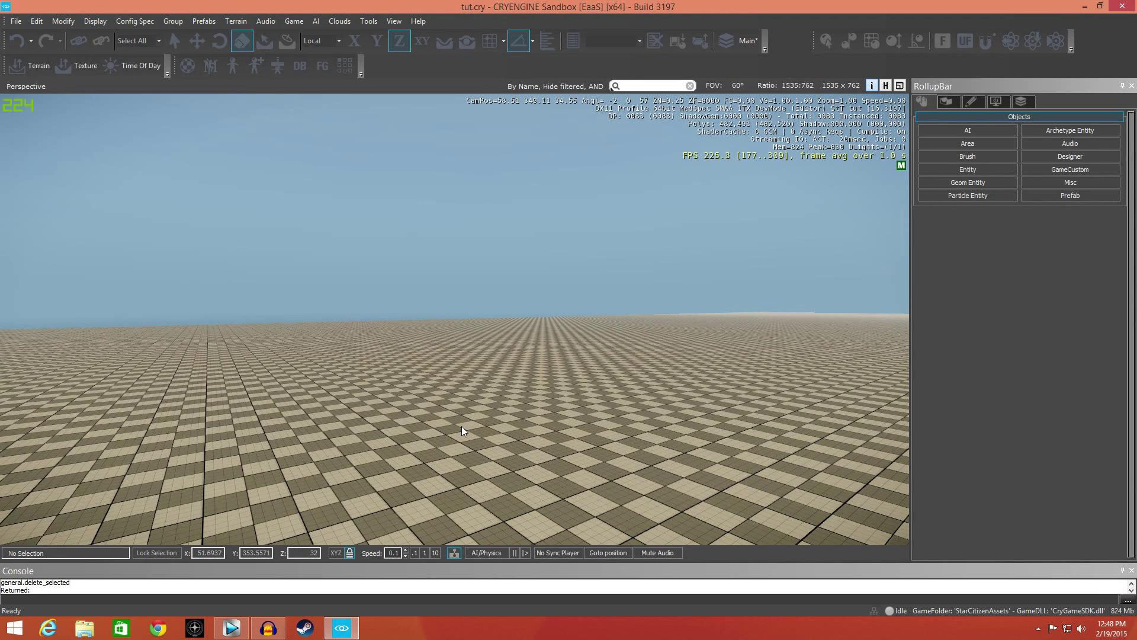
pyautogui.moveTo(386, 416)
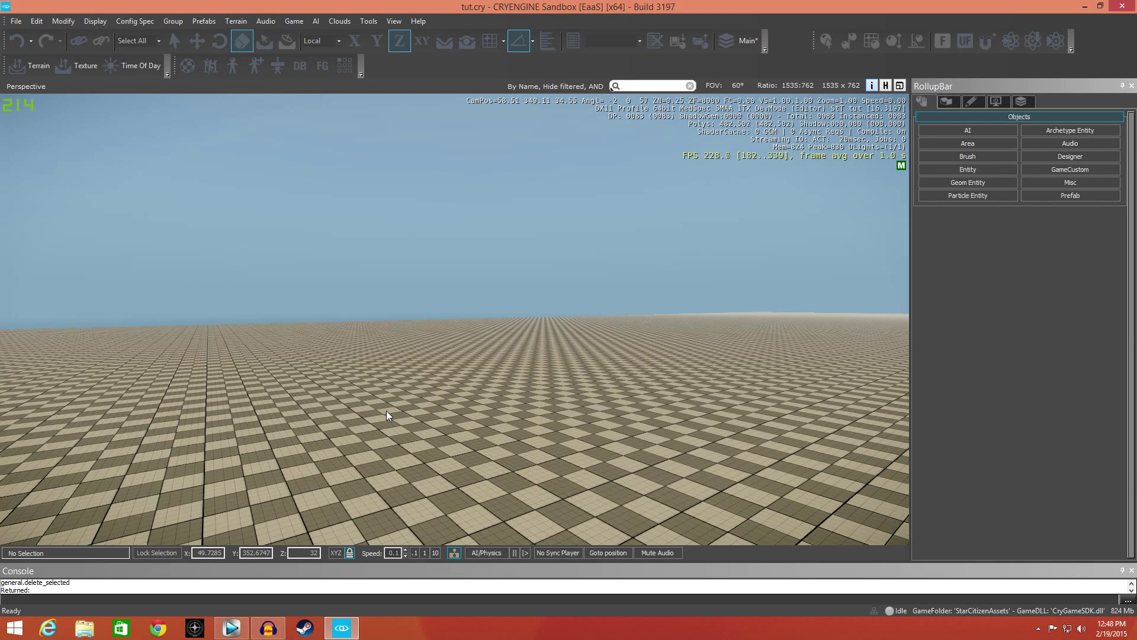
pyautogui.moveTo(342, 281)
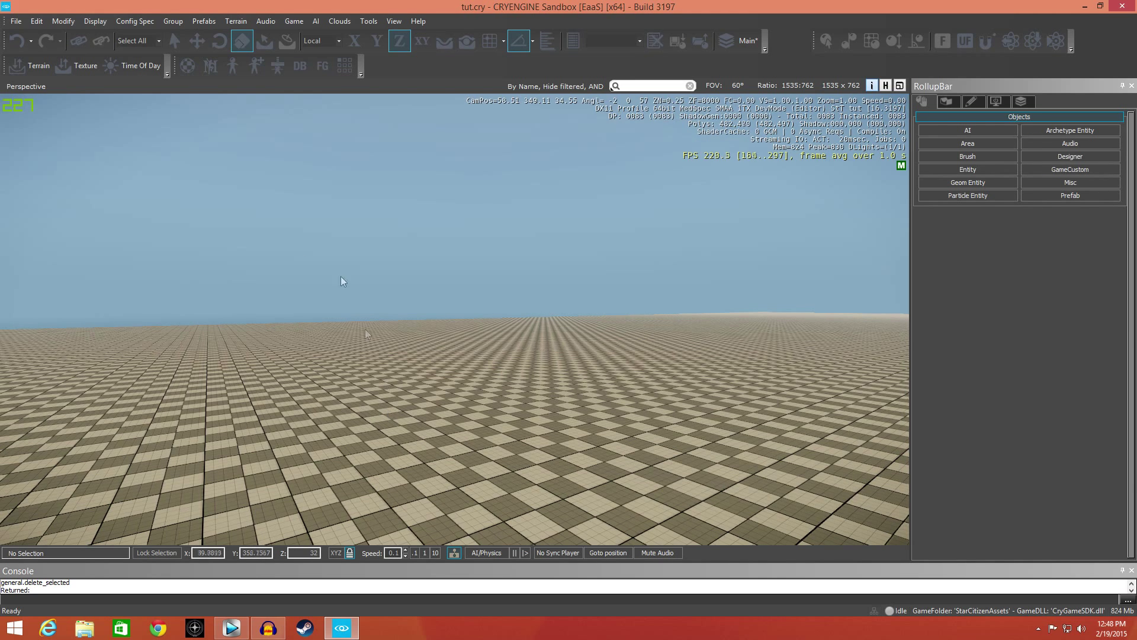
# Return to plain object selection and hover the transform tools.
pyautogui.click(173, 40)
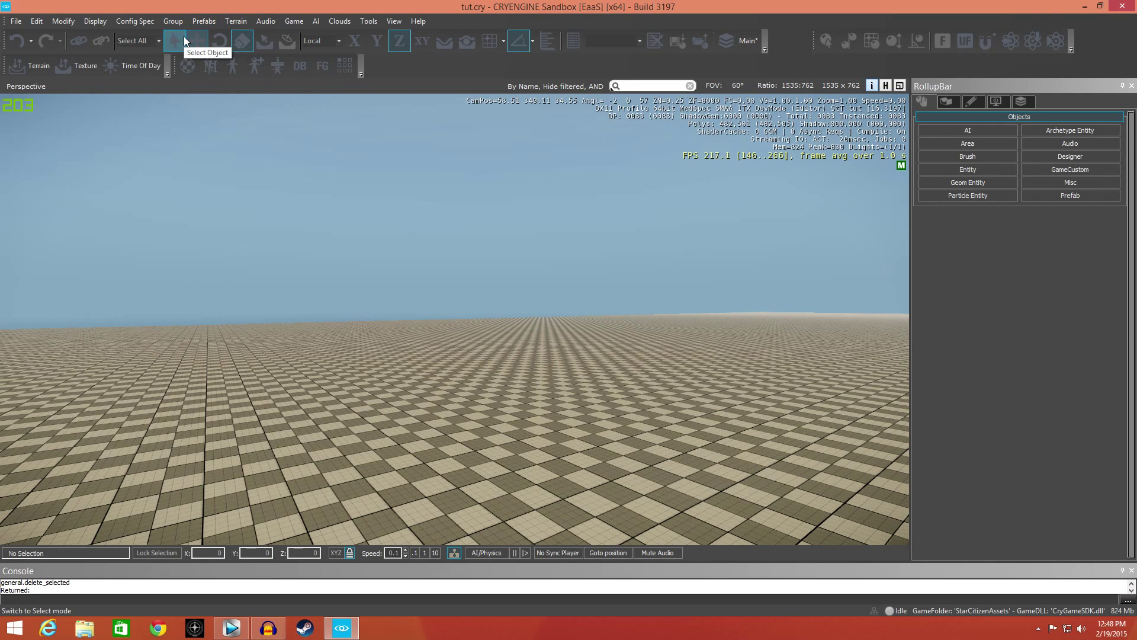
pyautogui.click(220, 40)
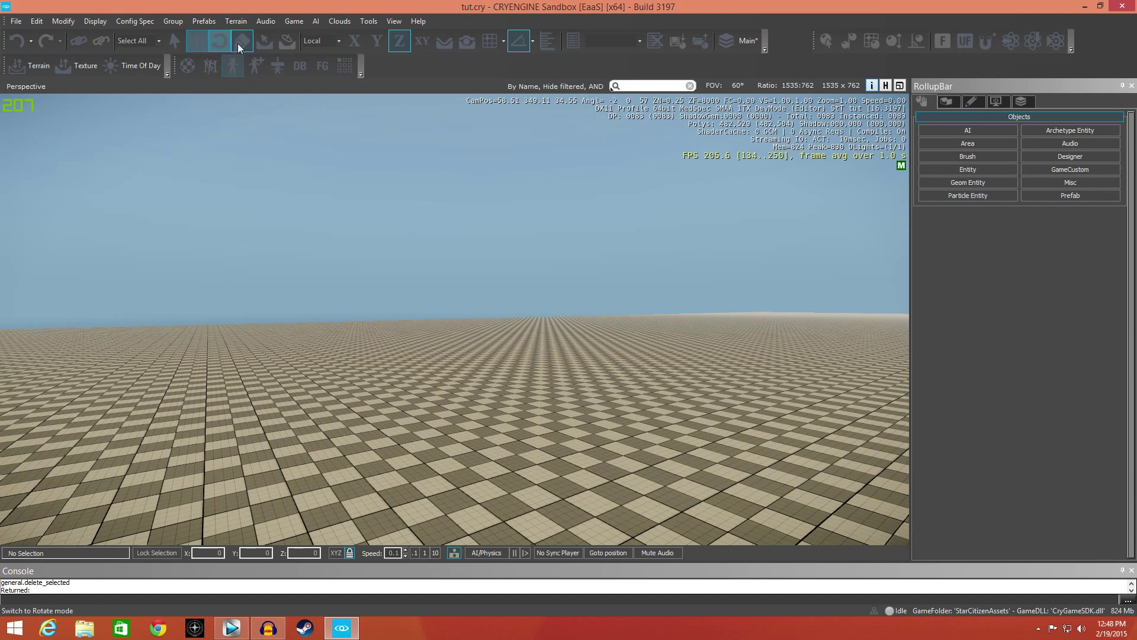
pyautogui.click(241, 41)
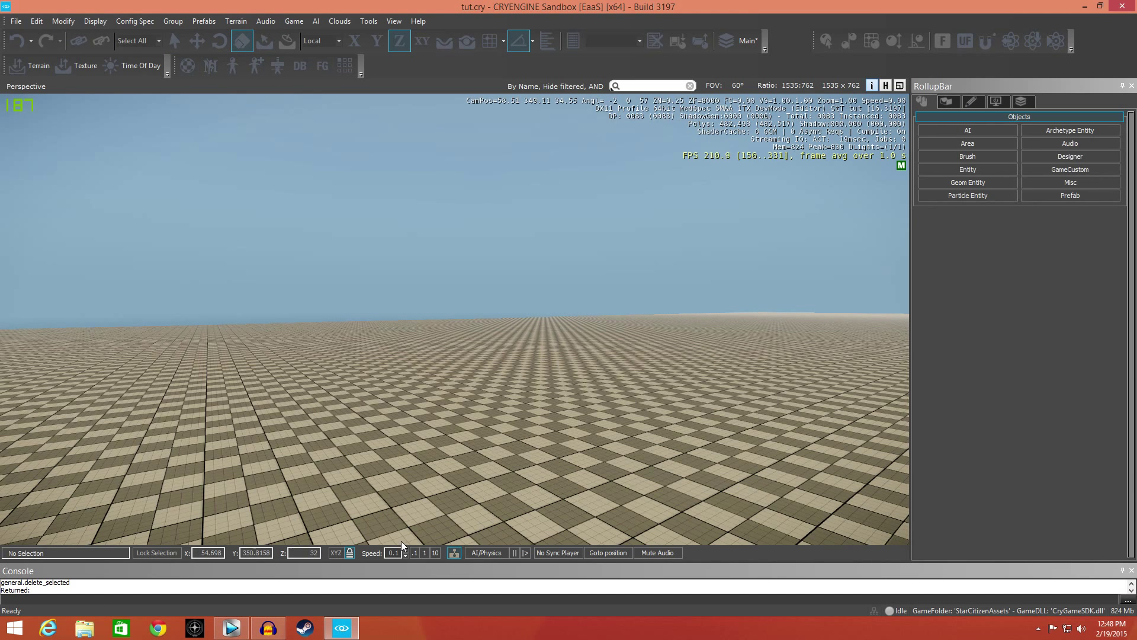